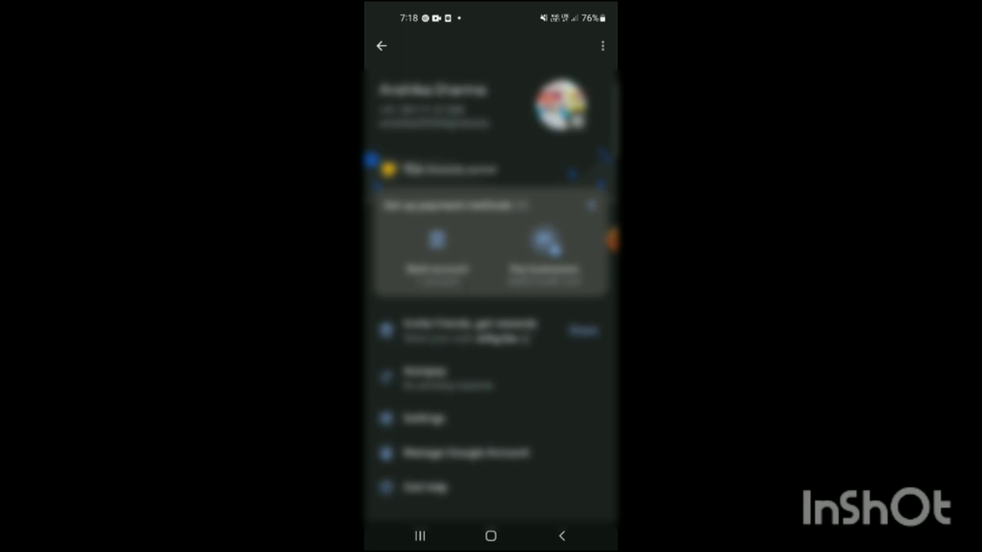
Show the profile page's overflow menu with Referral code, Get help and Send feedback.
left_click(603, 46)
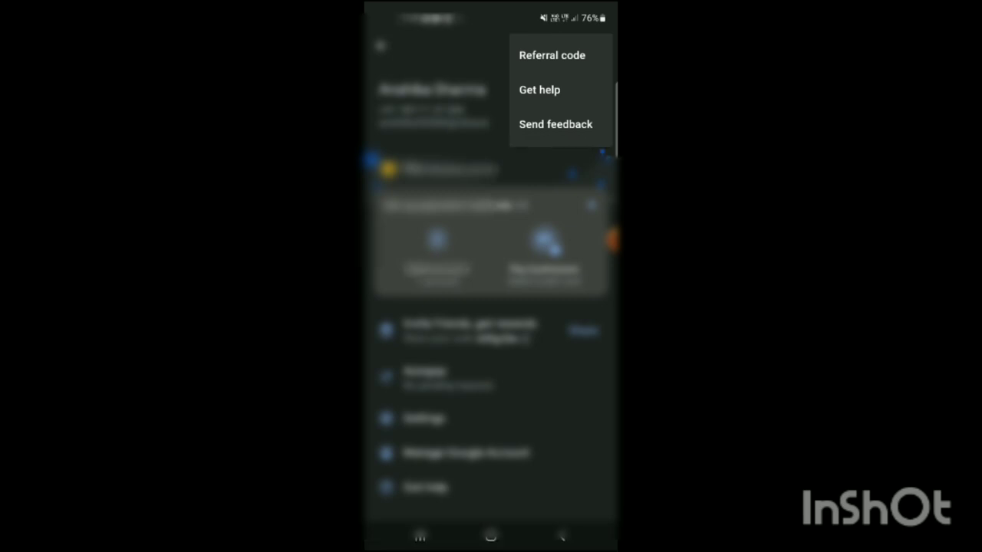
Go to the Referral code page and bring up the Invite friends share sheet.
left_click(552, 55)
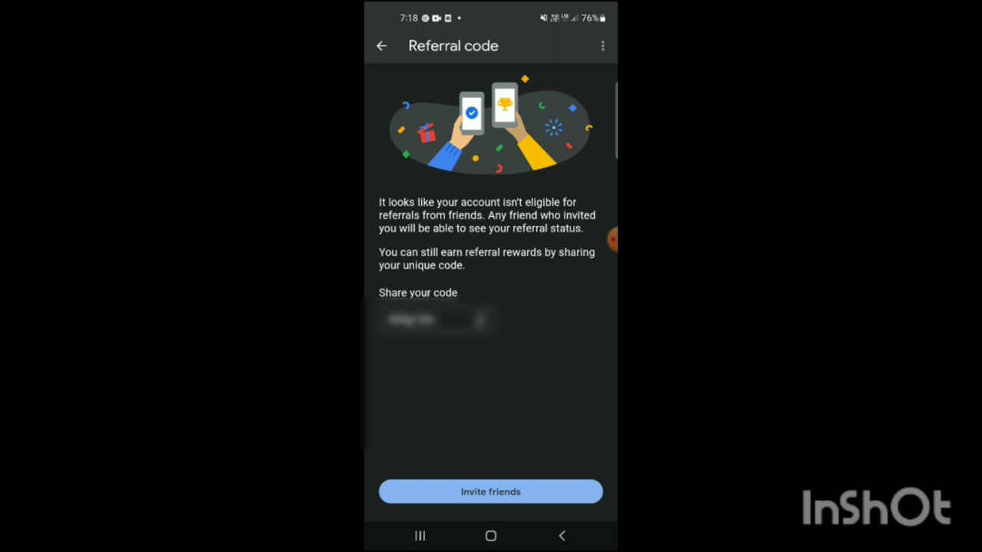
left_click(490, 491)
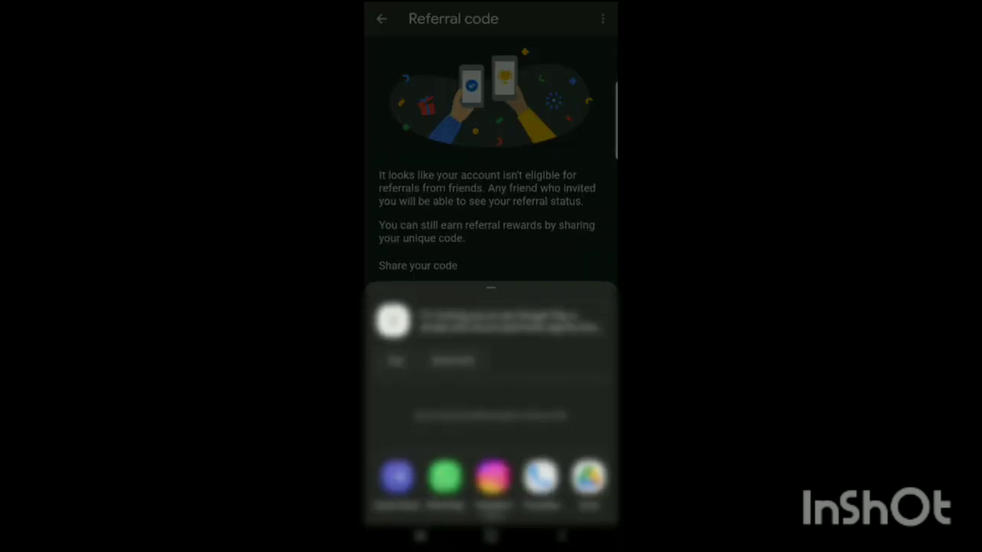